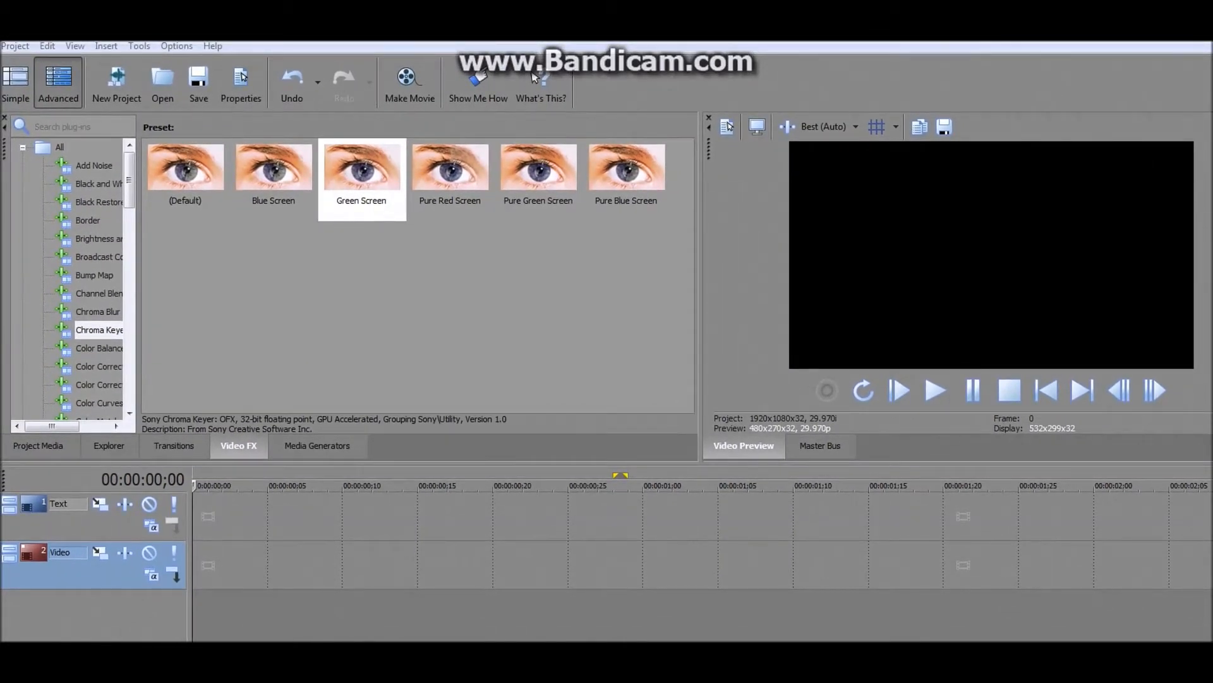
Import the room background image with big windows and pink blossoms onto the video track.
{"action": "left_click", "coordinate": [15, 45]}
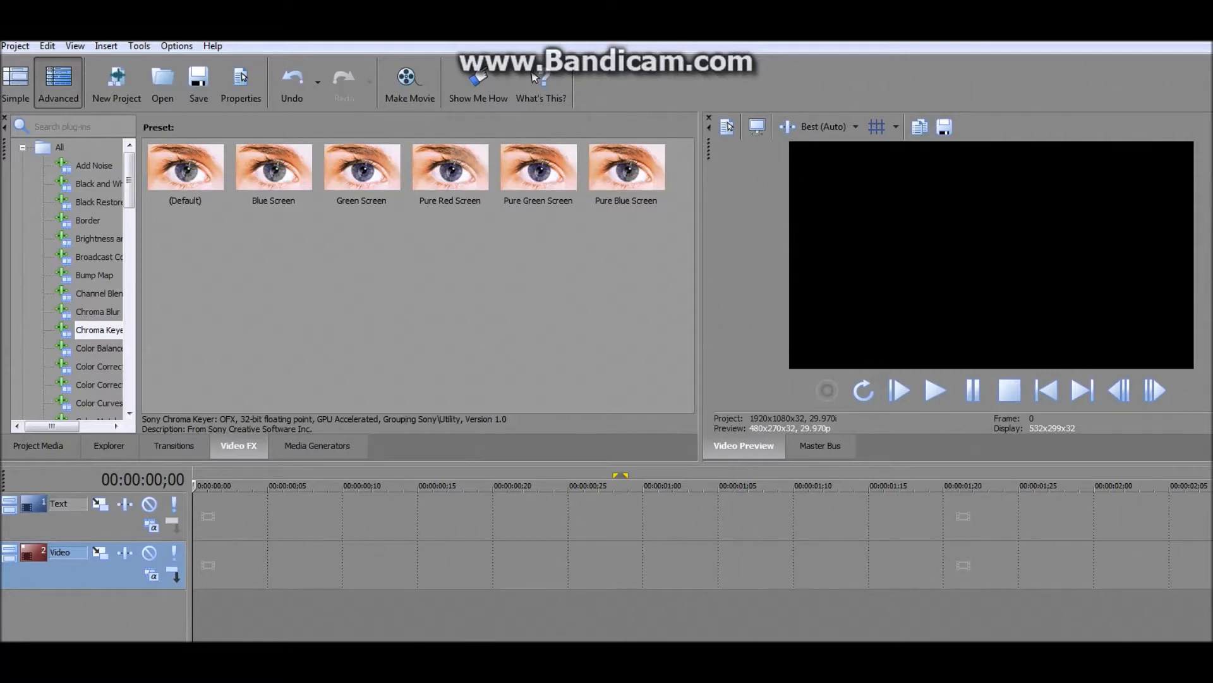
{"action": "left_click", "coordinate": [15, 46]}
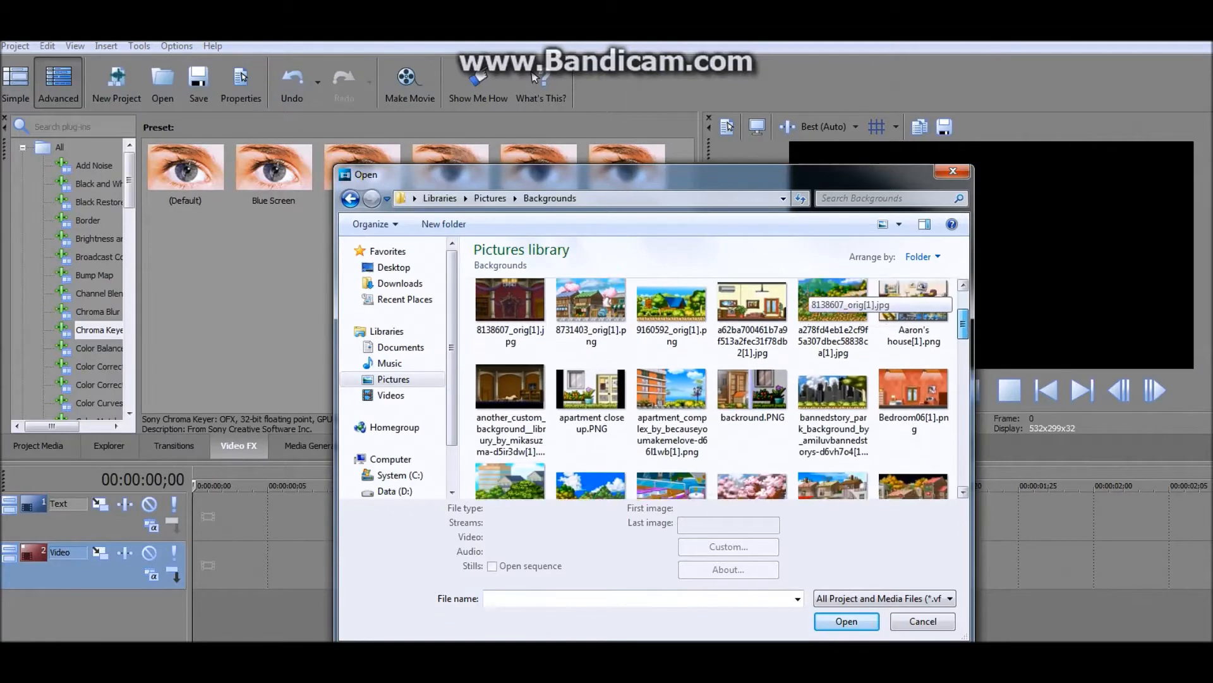
{"action": "scroll", "scroll_direction": "down", "scroll_amount": 3}
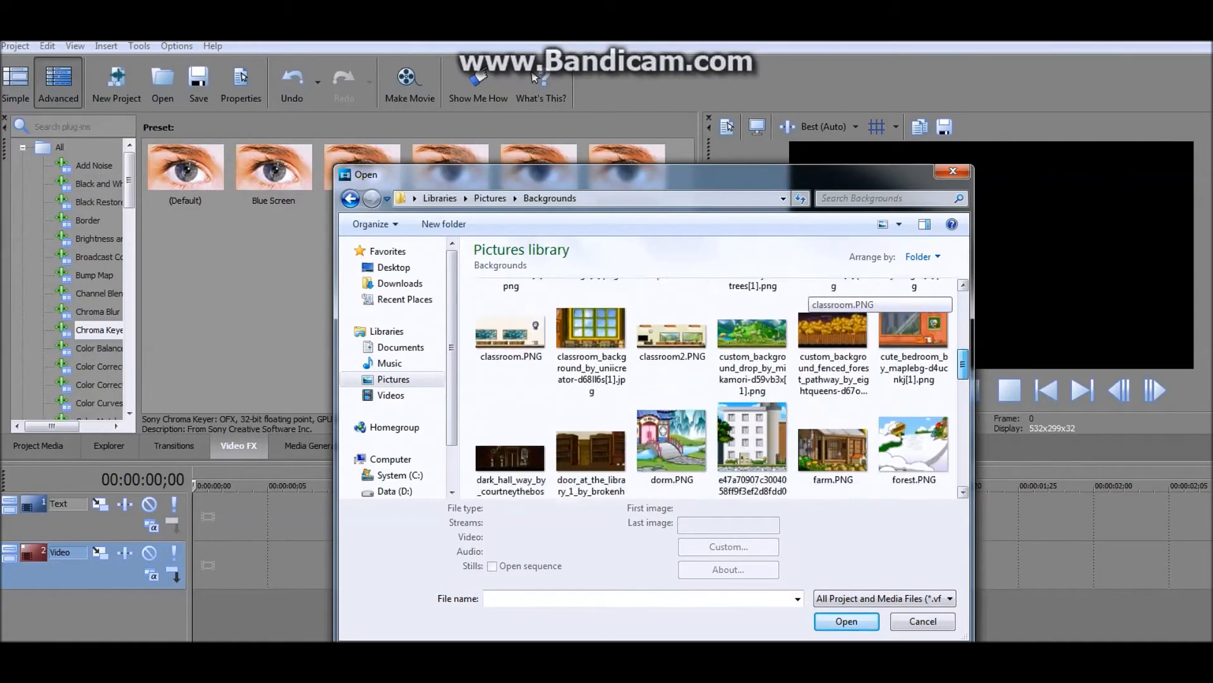
{"action": "scroll", "scroll_direction": "down", "scroll_amount": 3}
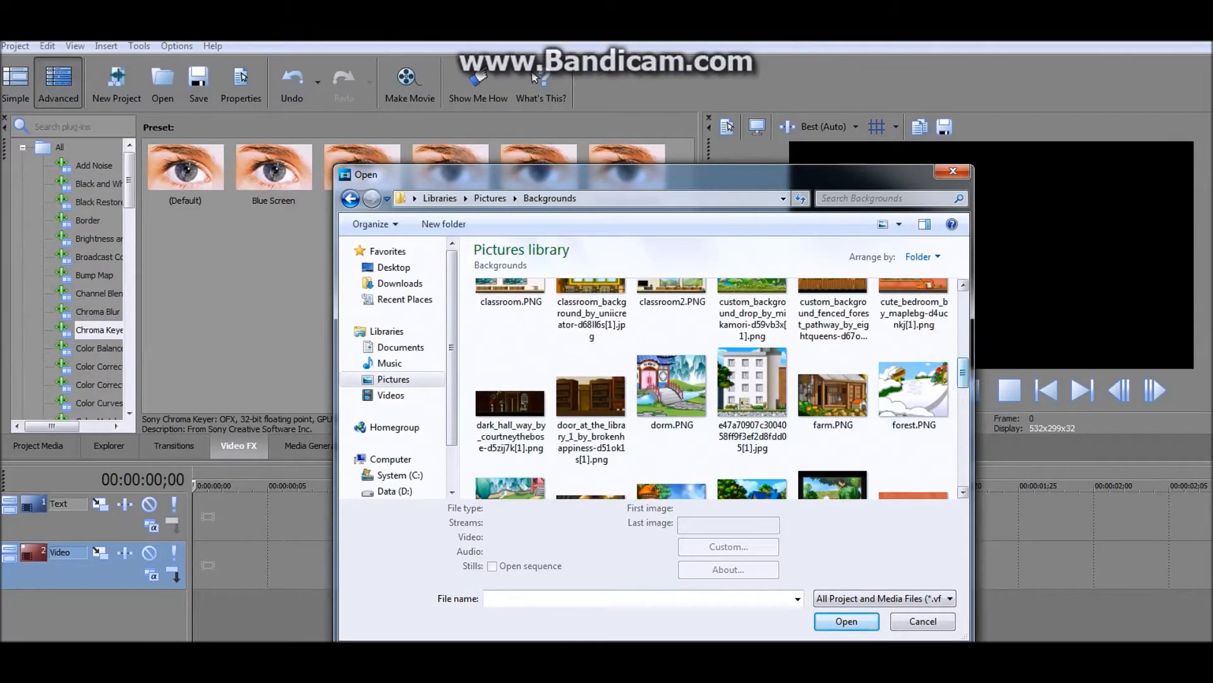
{"action": "scroll", "scroll_direction": "down", "scroll_amount": 3}
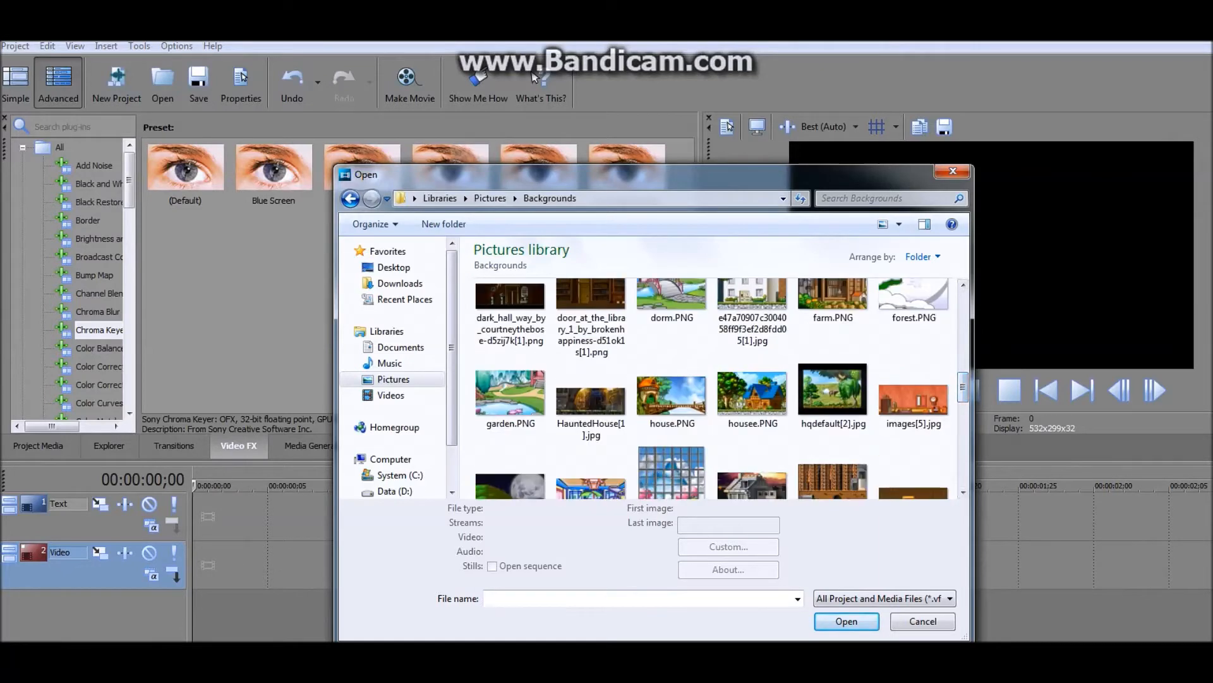
{"action": "scroll", "scroll_direction": "down", "scroll_amount": 3}
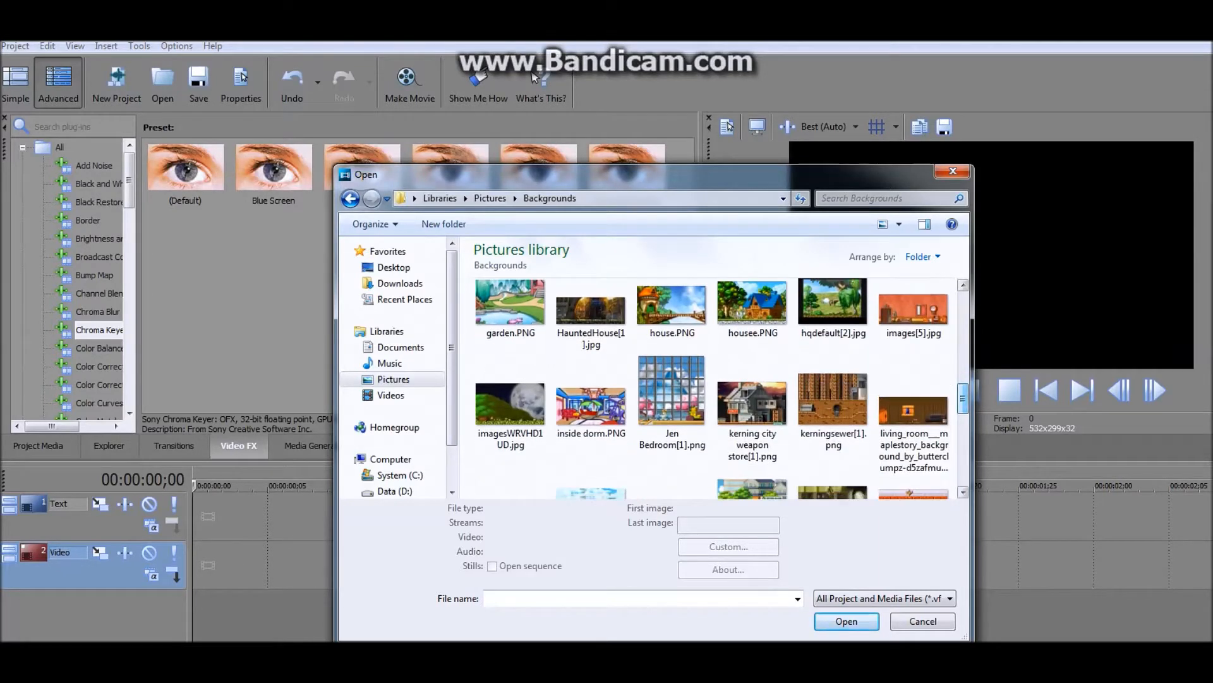
{"action": "left_click", "coordinate": [590, 401]}
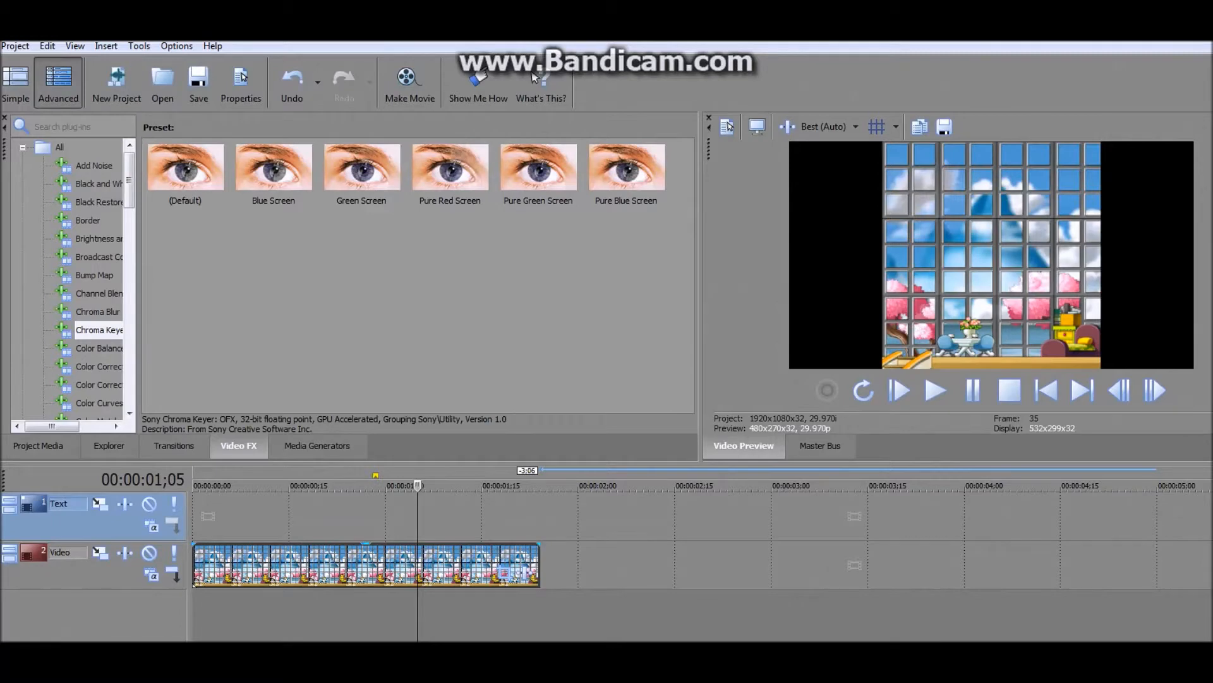
{"action": "mouse_move", "coordinate": [504, 590]}
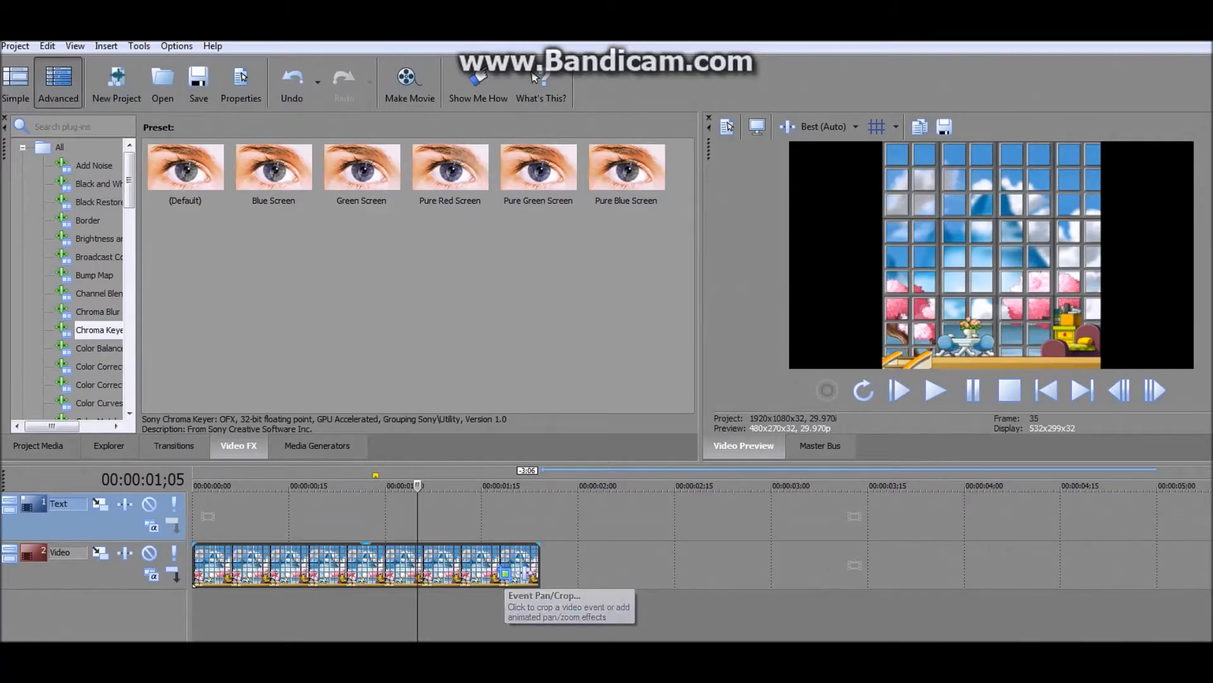
Use Event Pan/Crop to zoom the background so it fills the whole frame.
{"action": "left_click", "coordinate": [507, 572]}
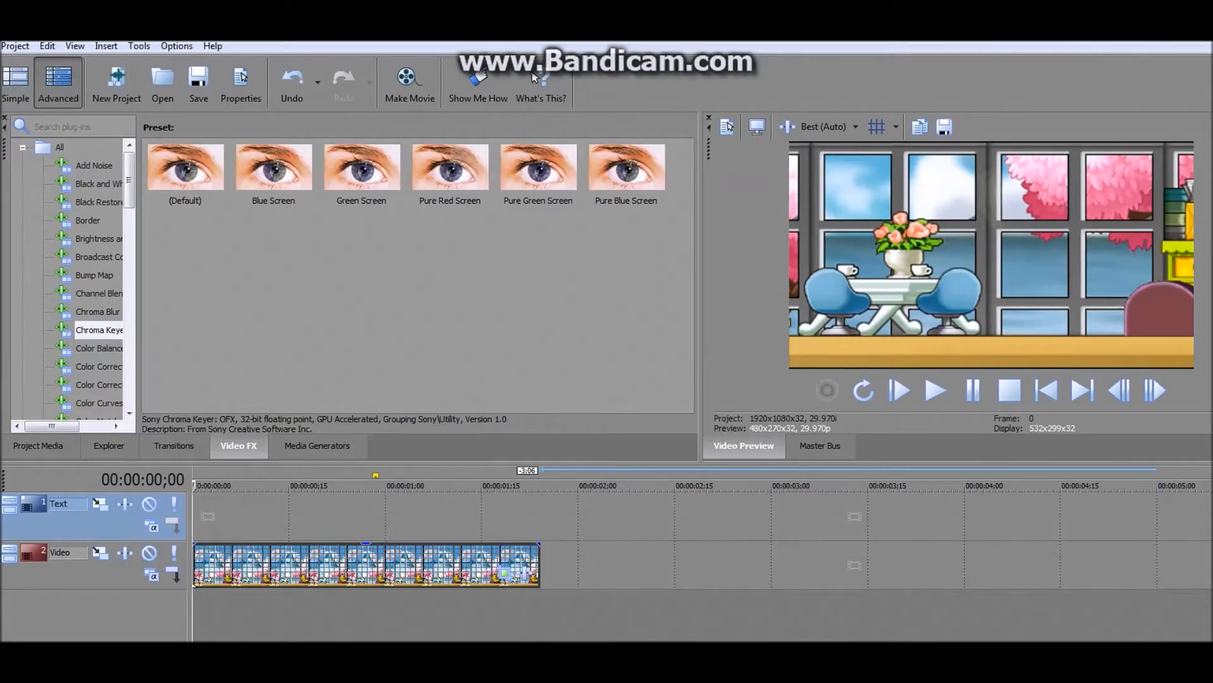
Import the green-screen character image (search 'emo') onto the track above the background.
{"action": "left_click", "coordinate": [162, 77]}
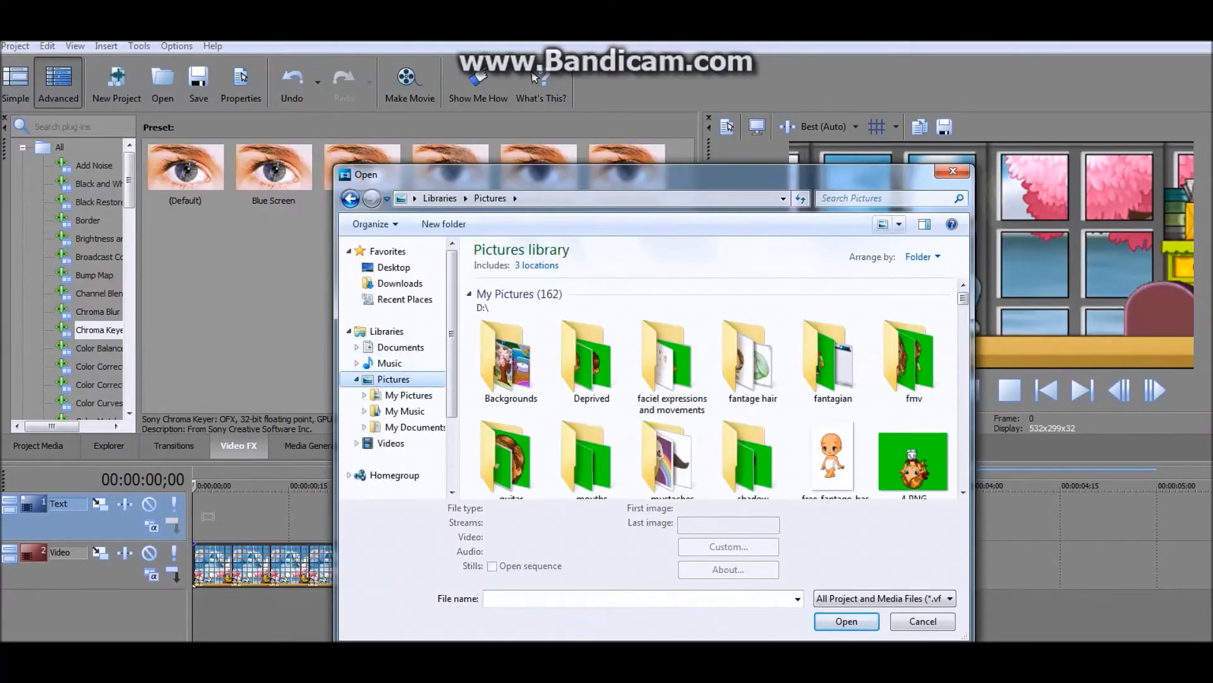
{"action": "type", "text": "emo"}
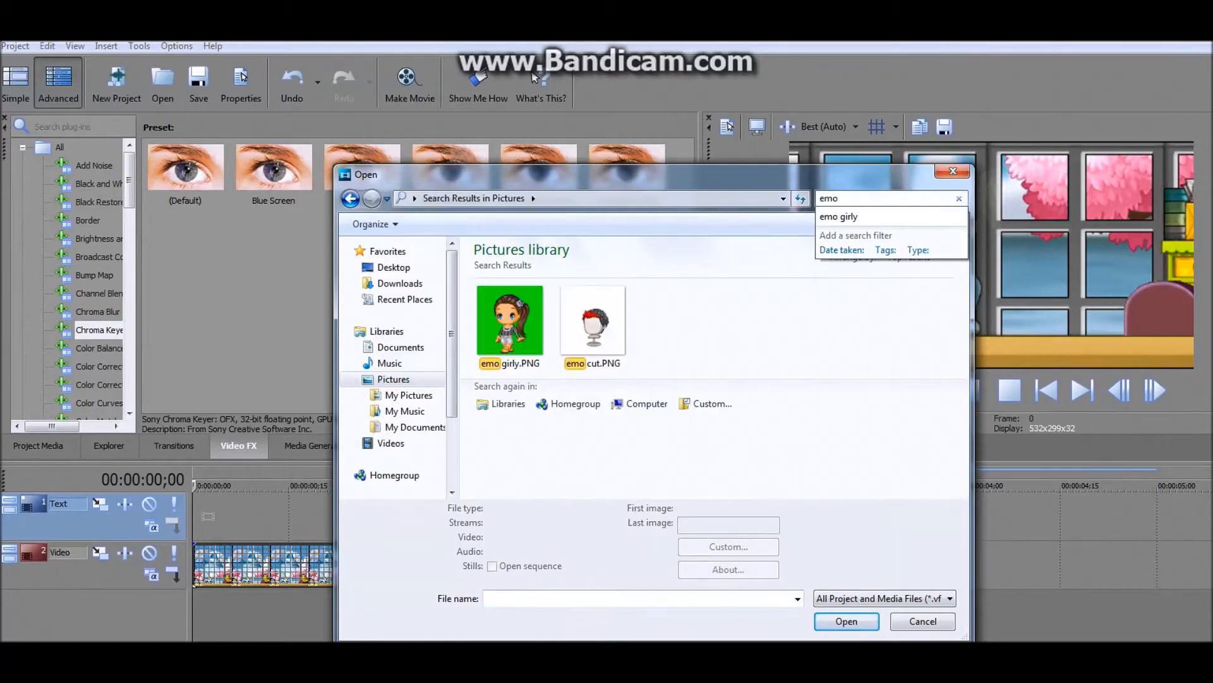
{"action": "left_click", "coordinate": [847, 620]}
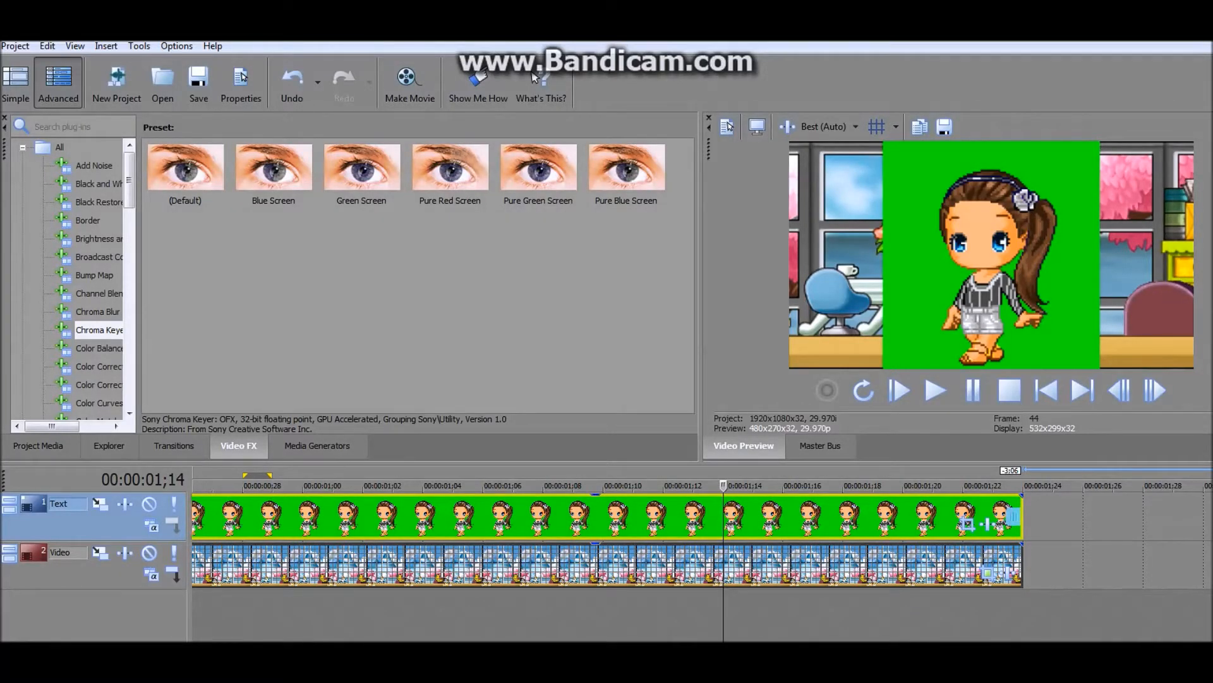
Apply the Chroma Keyer Green Screen preset to the character with low threshold ~0.29, high ~0.85.
{"action": "left_click", "coordinate": [362, 167]}
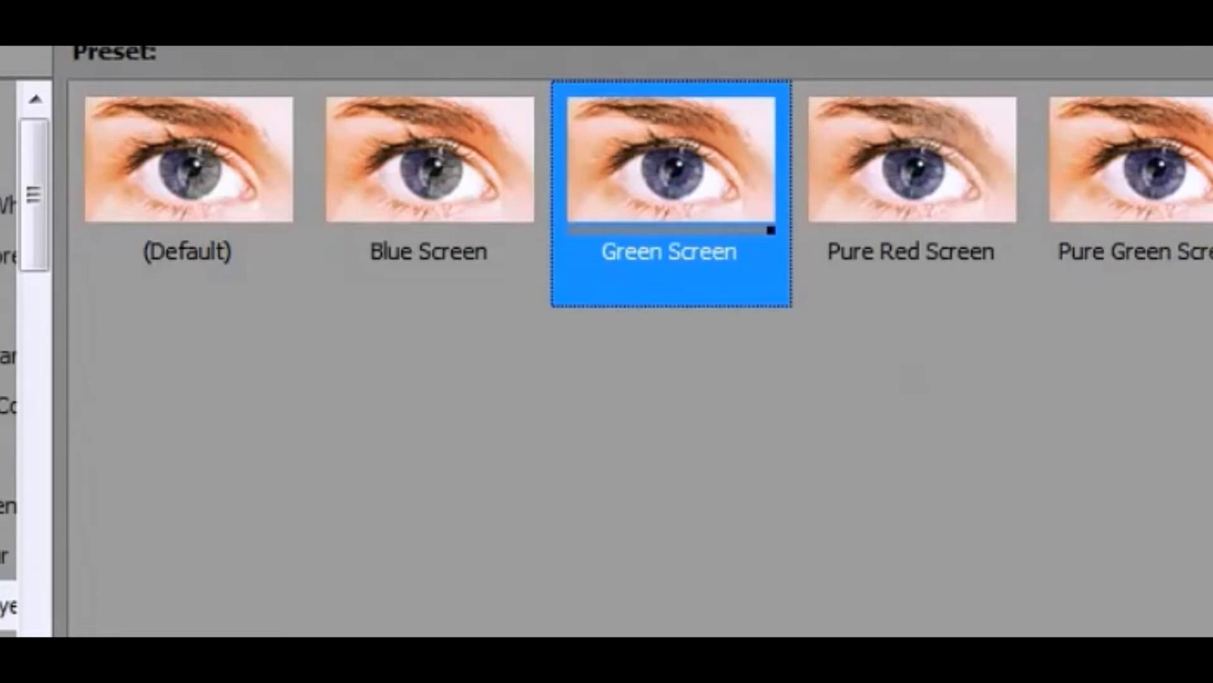
{"action": "double_click", "coordinate": [668, 171]}
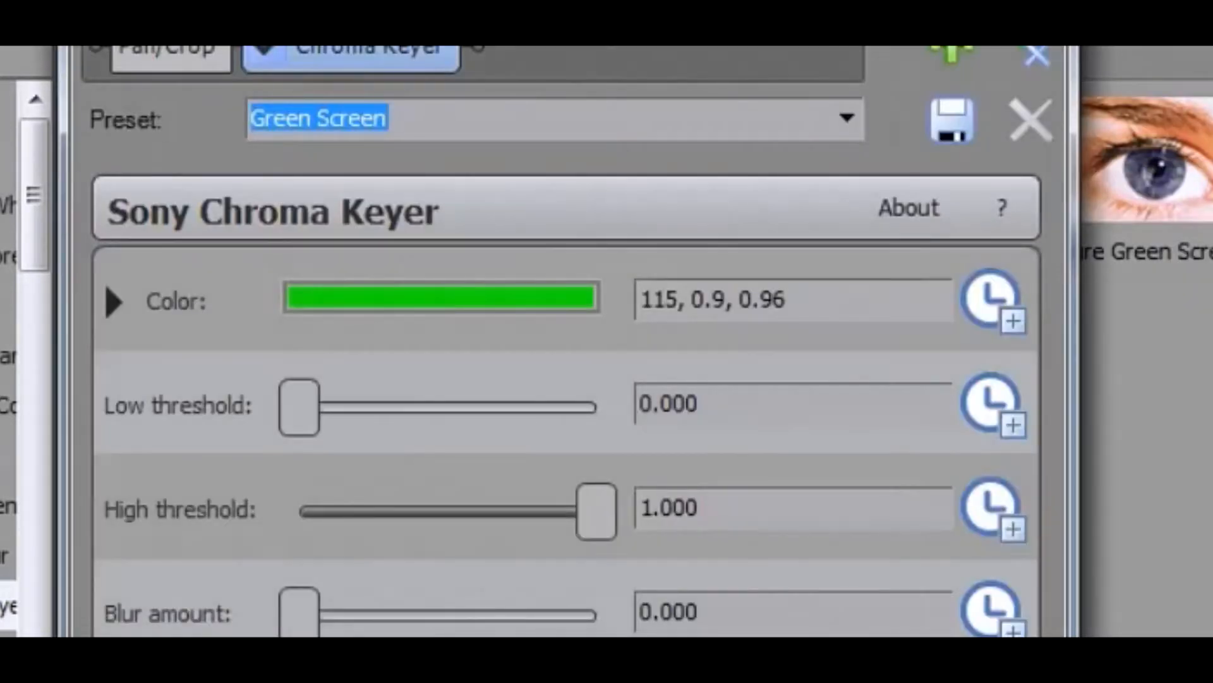
{"action": "left_click_drag", "start_coordinate": [299, 406], "coordinate": [325, 405]}
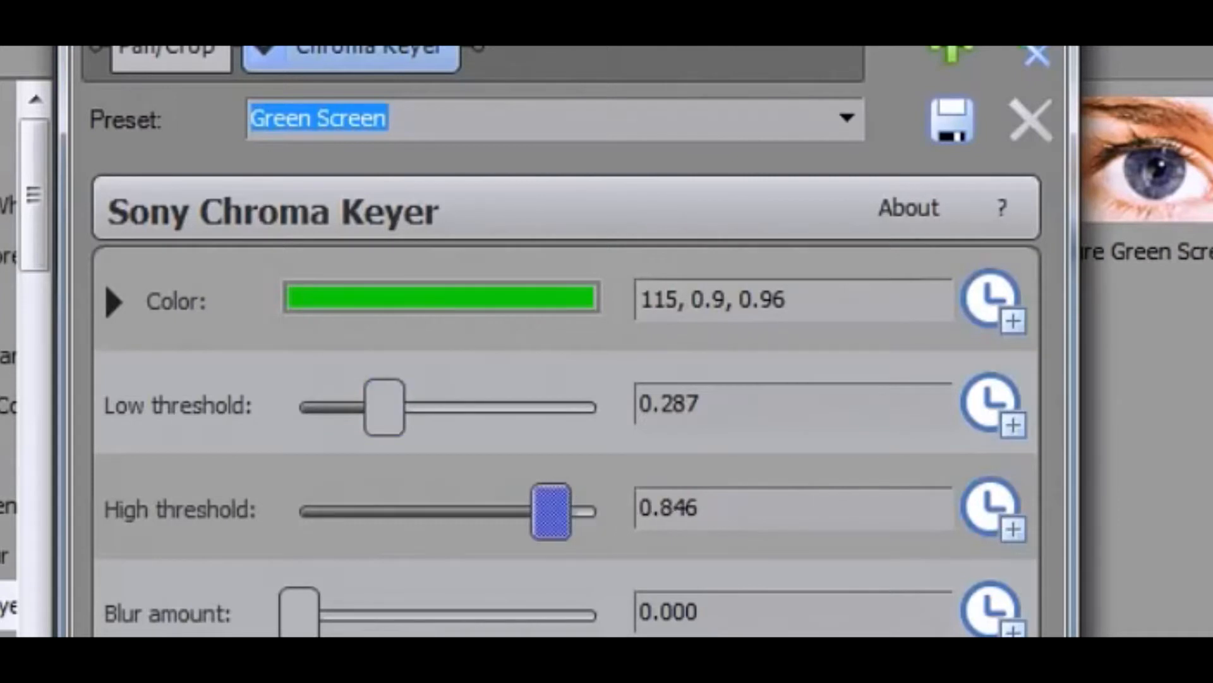
{"action": "left_click_drag", "start_coordinate": [554, 511], "coordinate": [489, 511]}
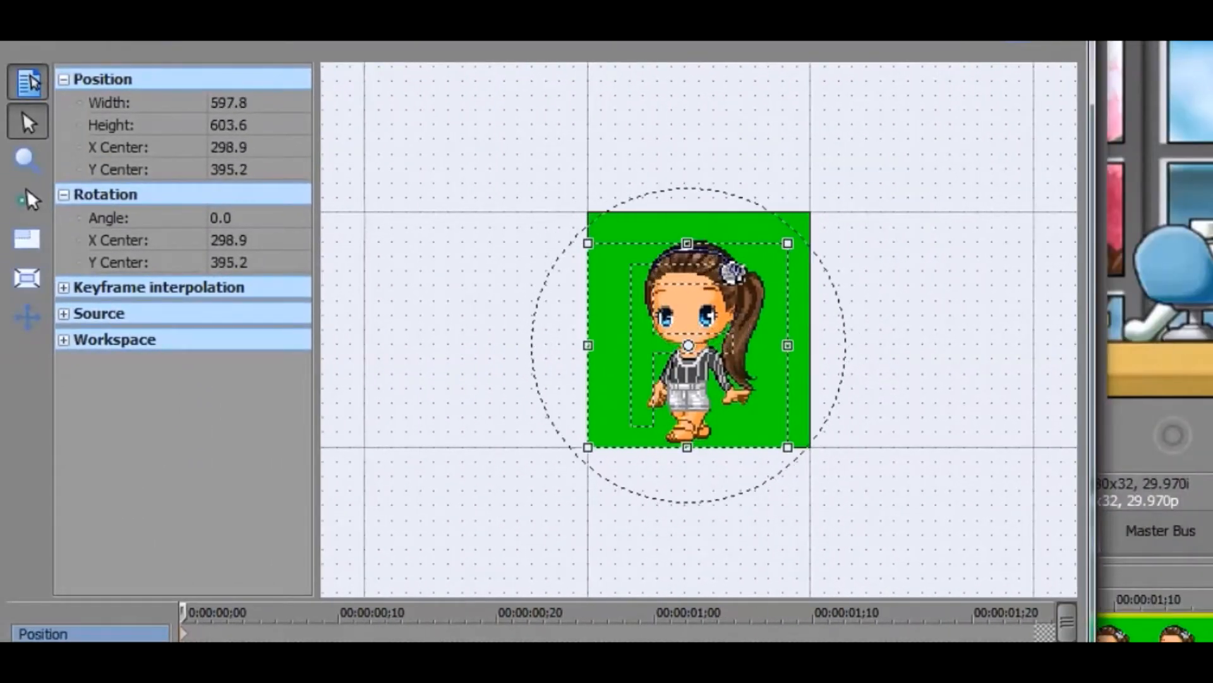
Enlarge the keyed character in Event Pan/Crop so she appears bigger over the room.
{"action": "left_click_drag", "start_coordinate": [787, 448], "coordinate": [776, 411]}
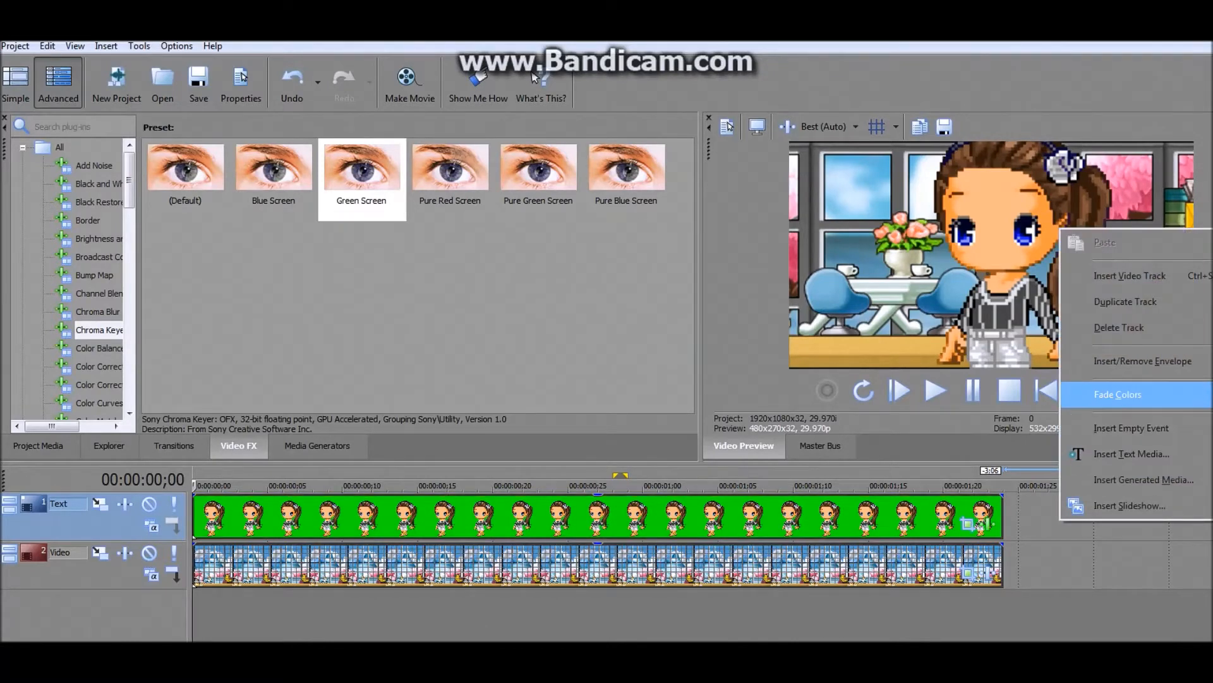
Add an empty top video track and browse the Pictures library folders in the Open dialog.
{"action": "left_click", "coordinate": [1130, 275]}
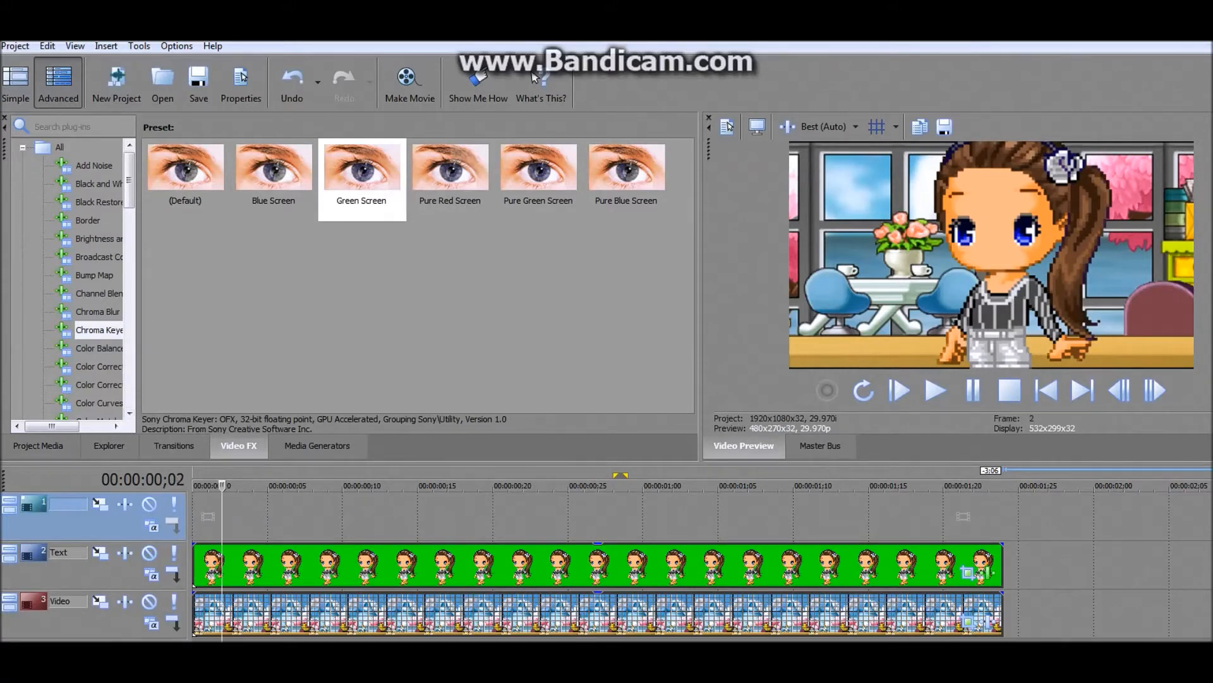
{"action": "left_click", "coordinate": [15, 46]}
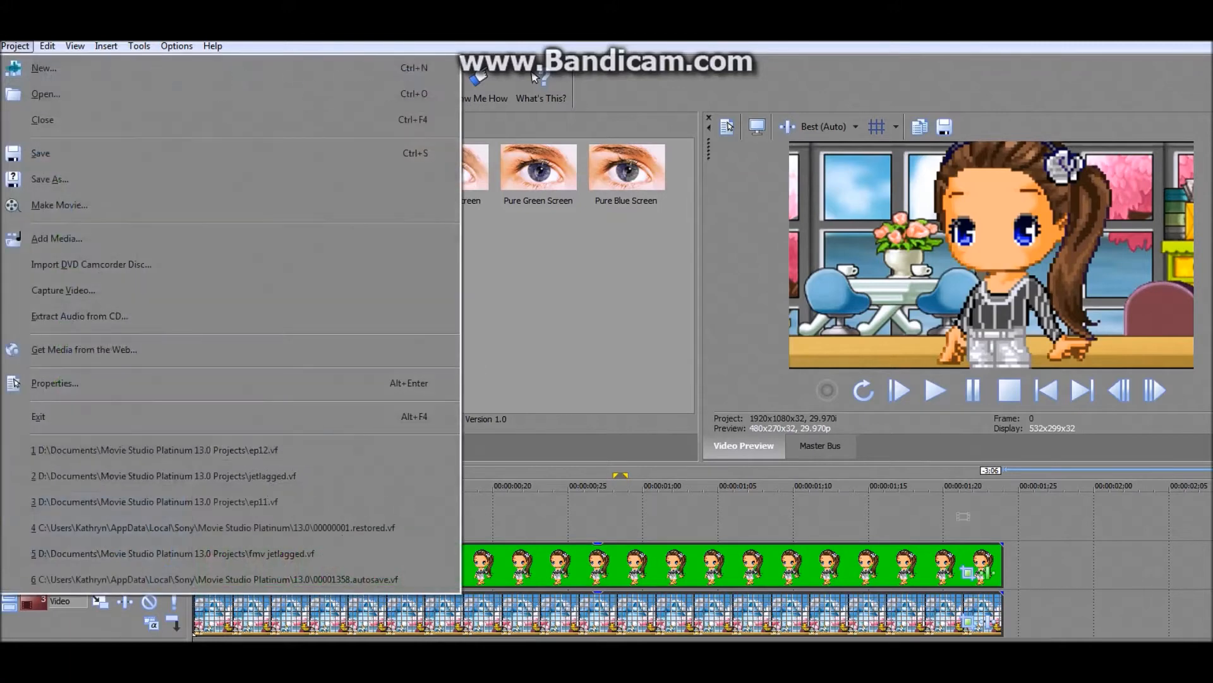
{"action": "left_click", "coordinate": [45, 46]}
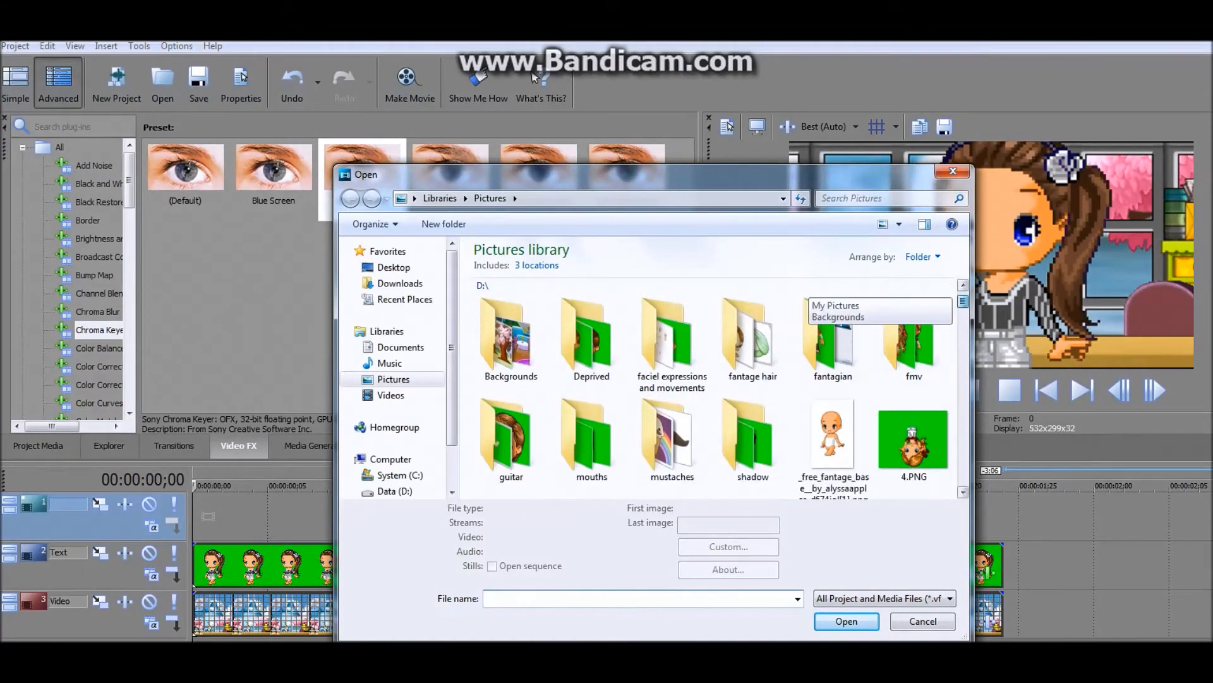
{"action": "double_click", "coordinate": [592, 433]}
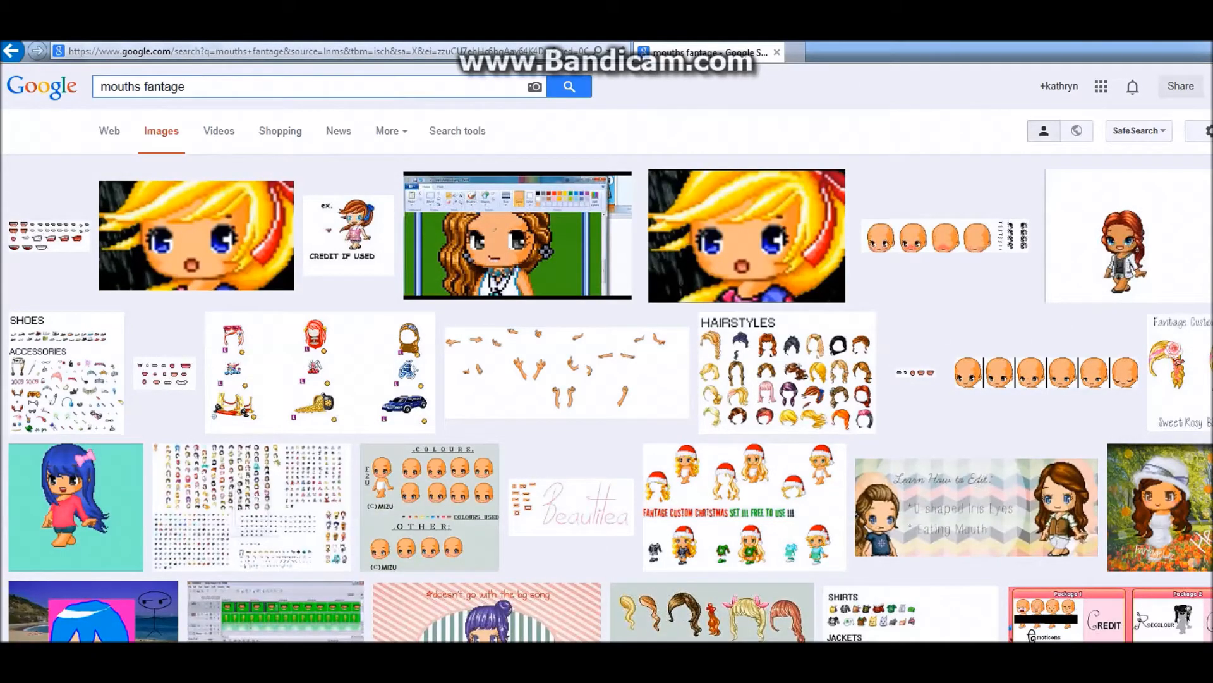
{"action": "mouse_move", "coordinate": [45, 232]}
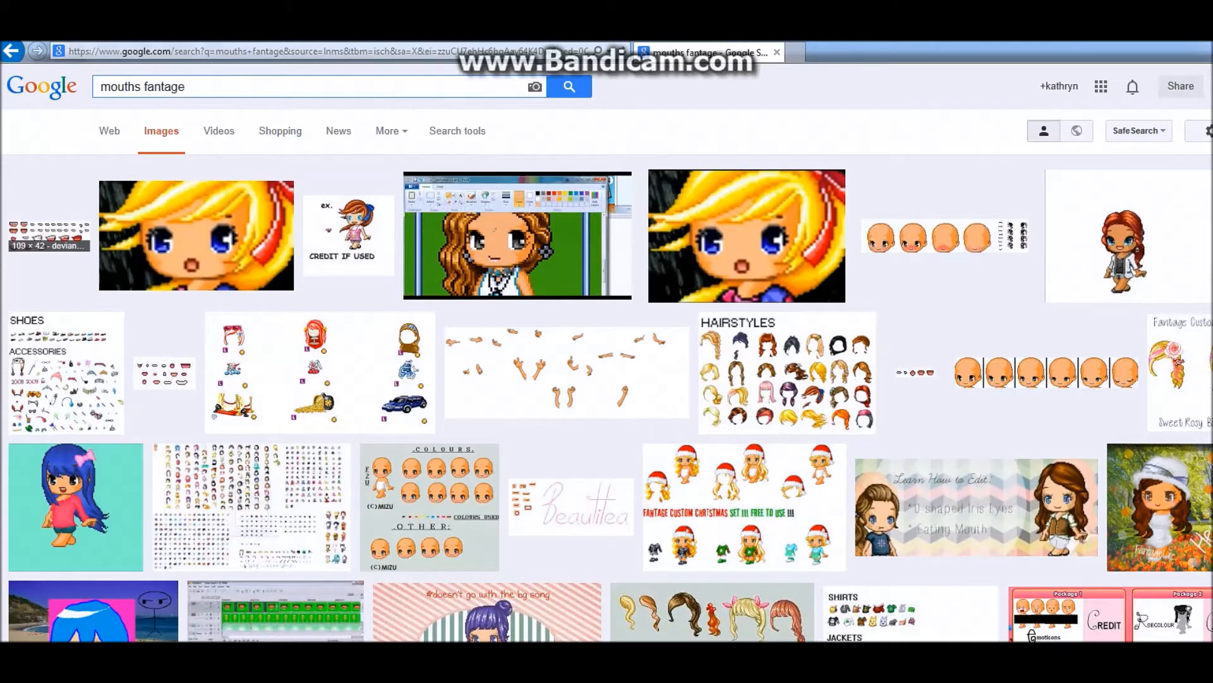
Choose the small Fantage mouth sprite sheet from the 'mouths fantage' image results.
{"action": "left_click", "coordinate": [48, 231]}
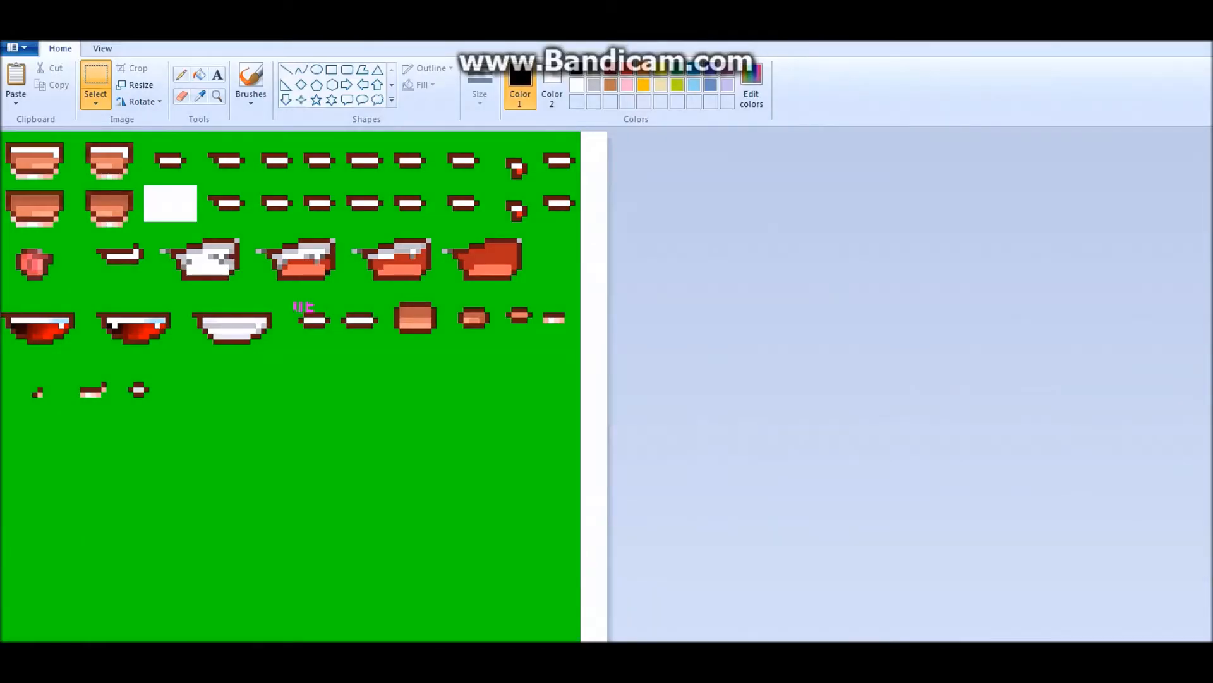
Cut individual mouth shapes out of the green Fantage sprite sheet in Paint.
{"action": "right_click", "coordinate": [313, 318]}
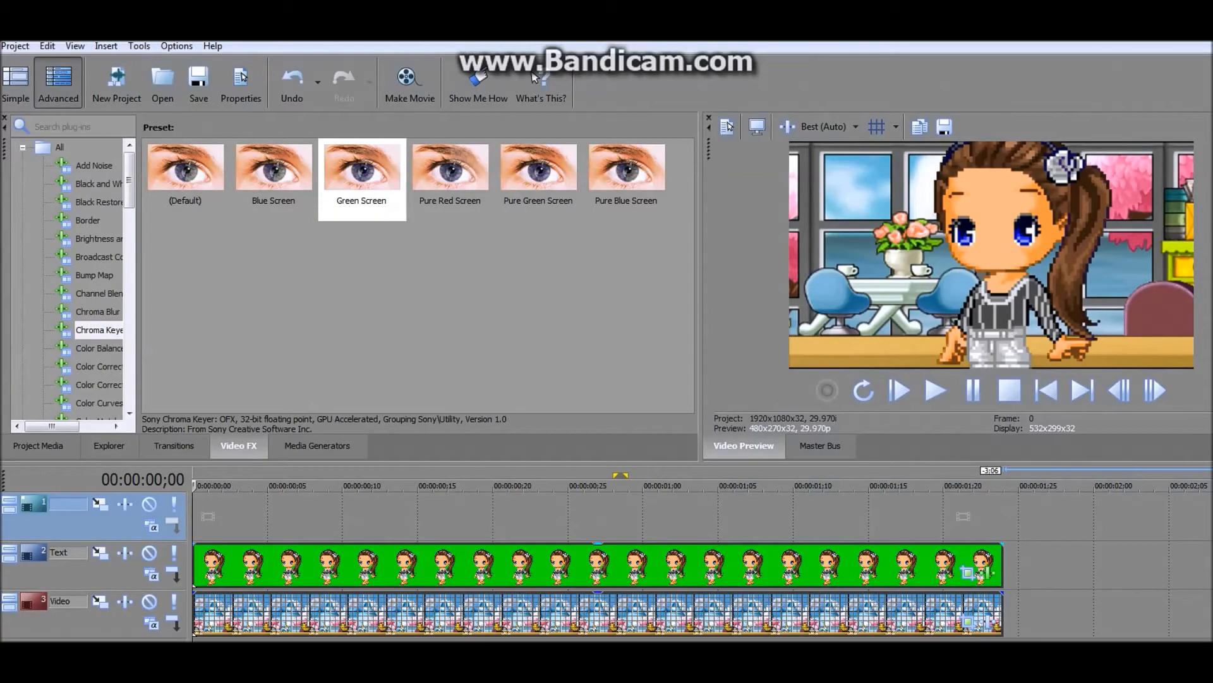
Open a fixed mf mouth PNG from Pictures > mouths as a short clip starting the top track.
{"action": "left_click", "coordinate": [15, 46]}
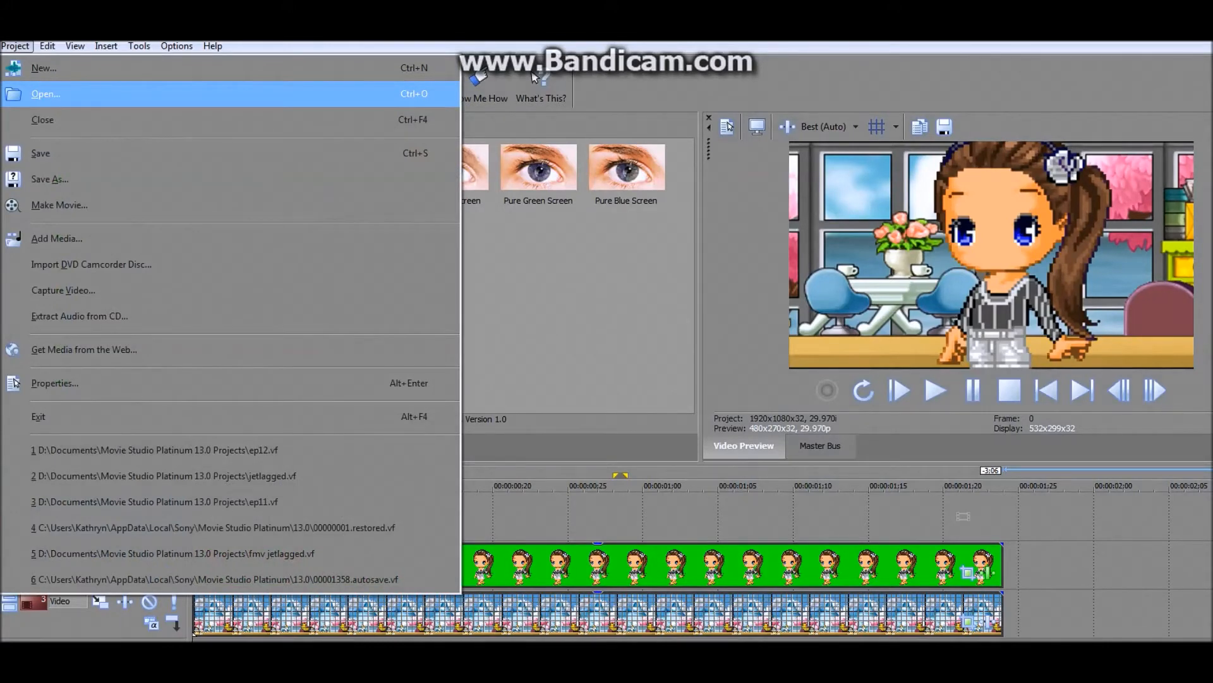
{"action": "mouse_move", "coordinate": [43, 119]}
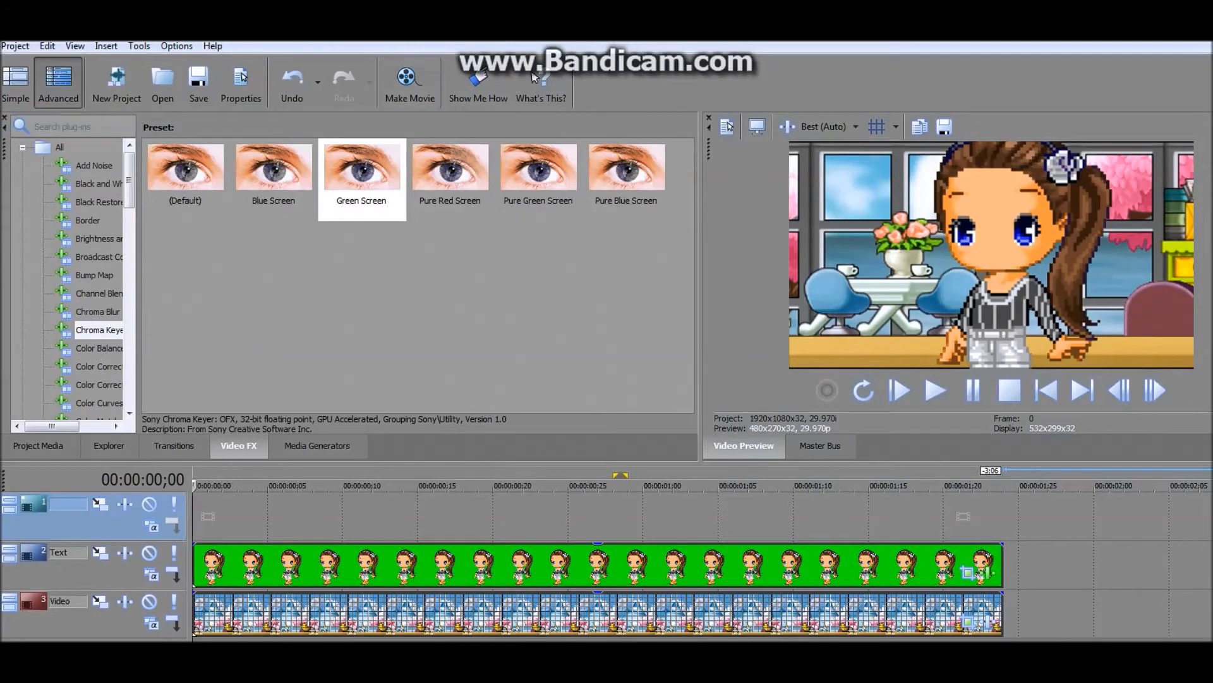
{"action": "left_click", "coordinate": [162, 76]}
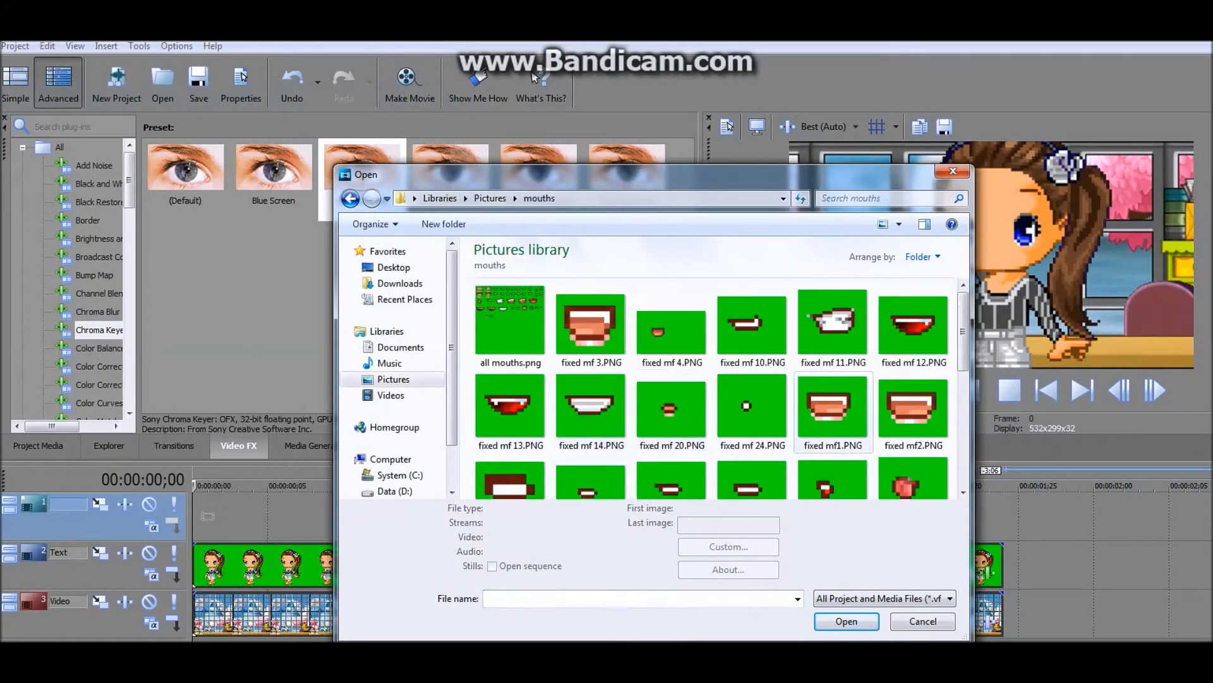
{"action": "left_click", "coordinate": [590, 323]}
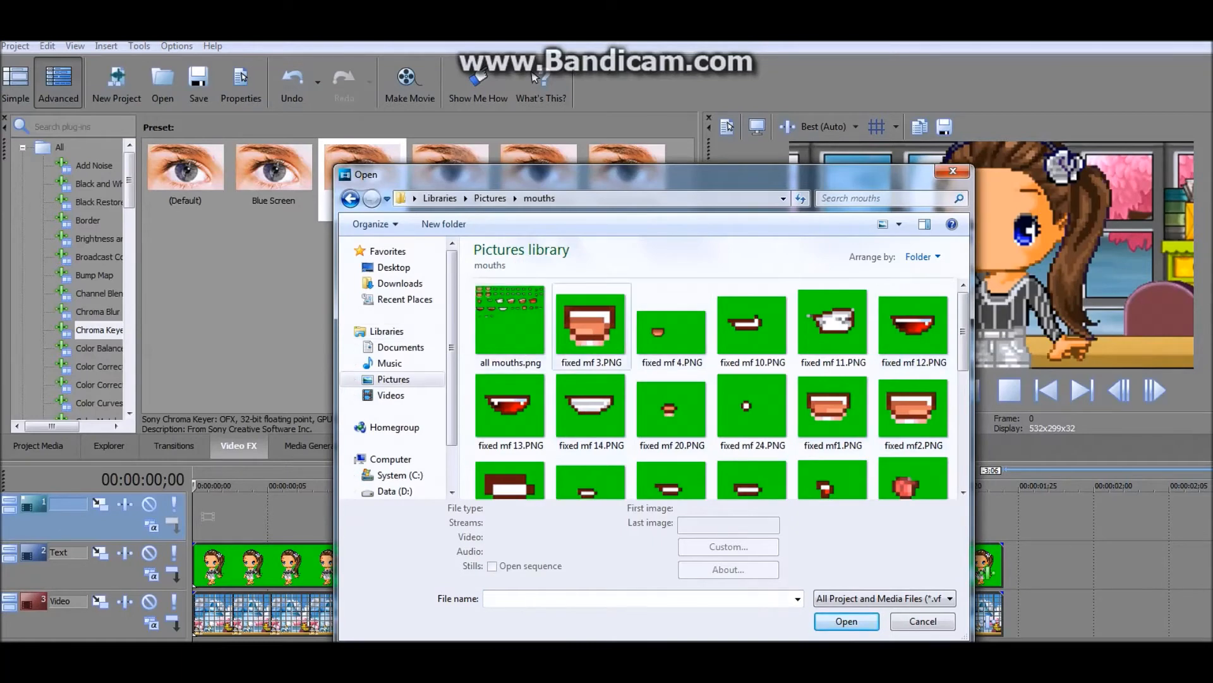
{"action": "scroll", "scroll_direction": "down", "scroll_amount": 3}
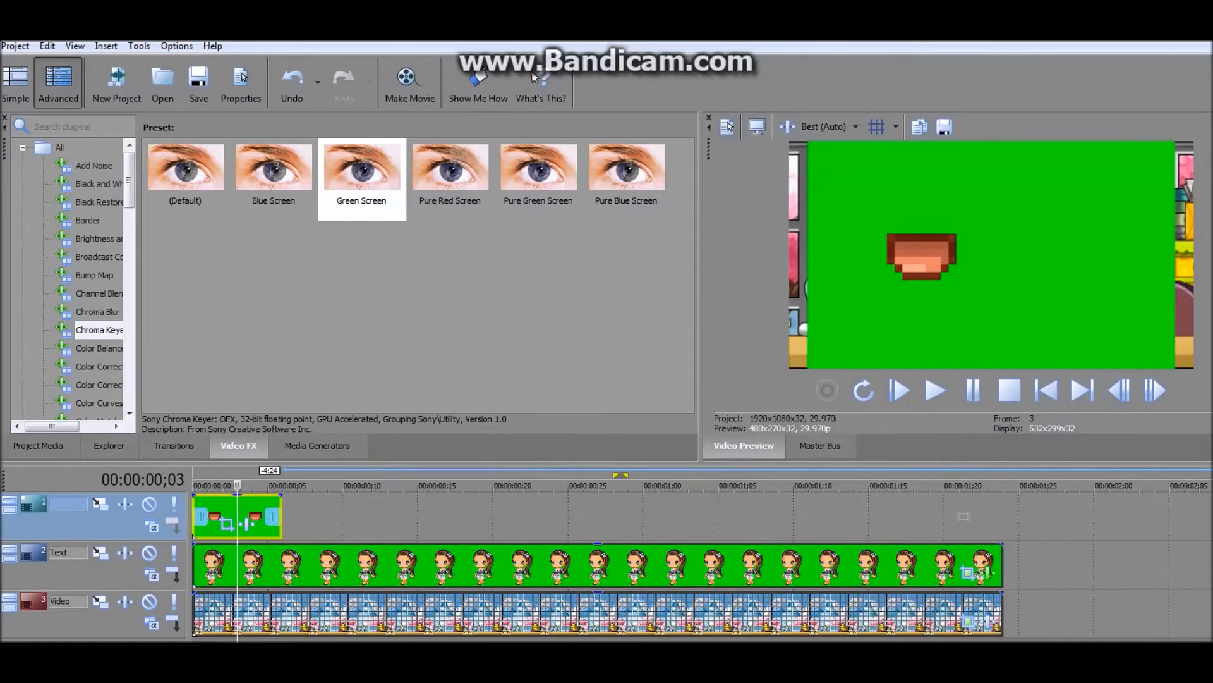
Apply the Chroma Keyer Green Screen preset to the mouth clip and adjust its thresholds.
{"action": "left_click", "coordinate": [361, 167]}
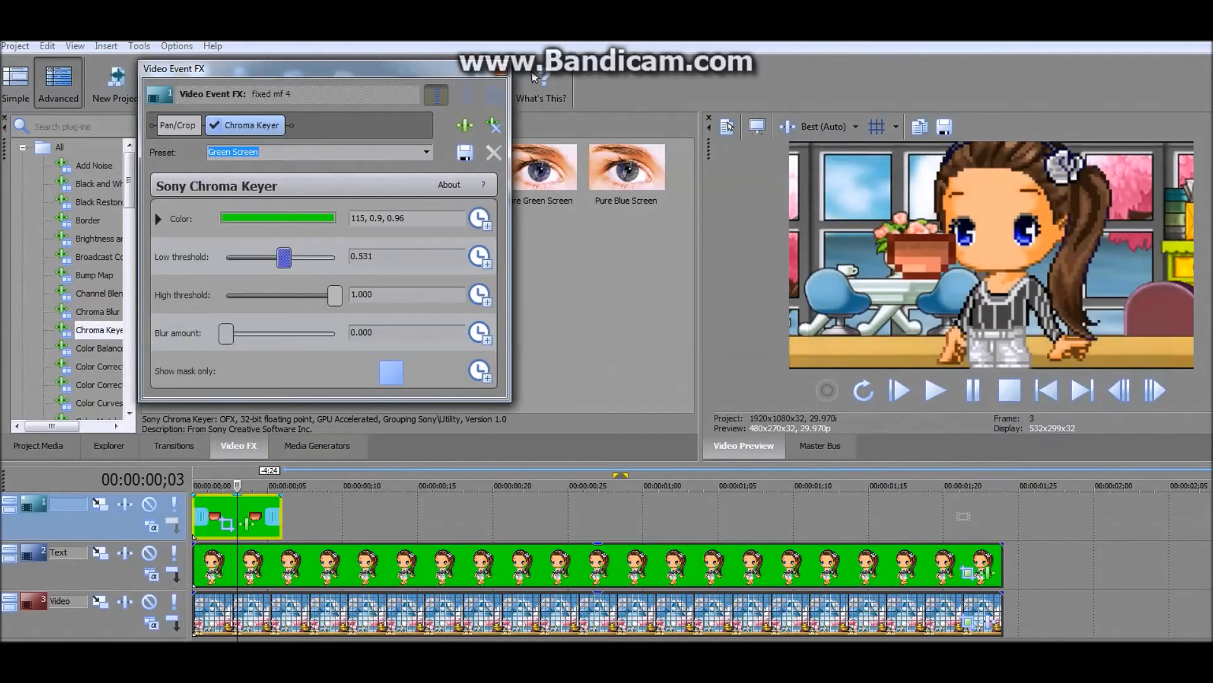
{"action": "left_click_drag", "start_coordinate": [335, 295], "coordinate": [228, 295]}
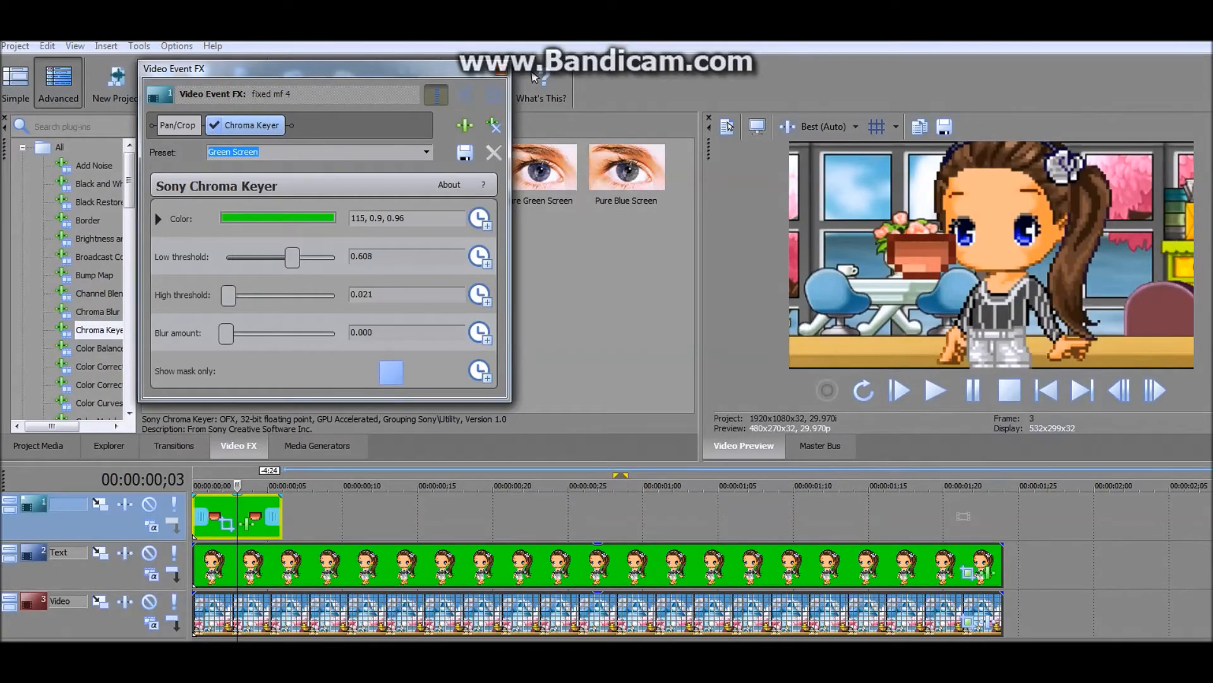
{"action": "left_click", "coordinate": [494, 152]}
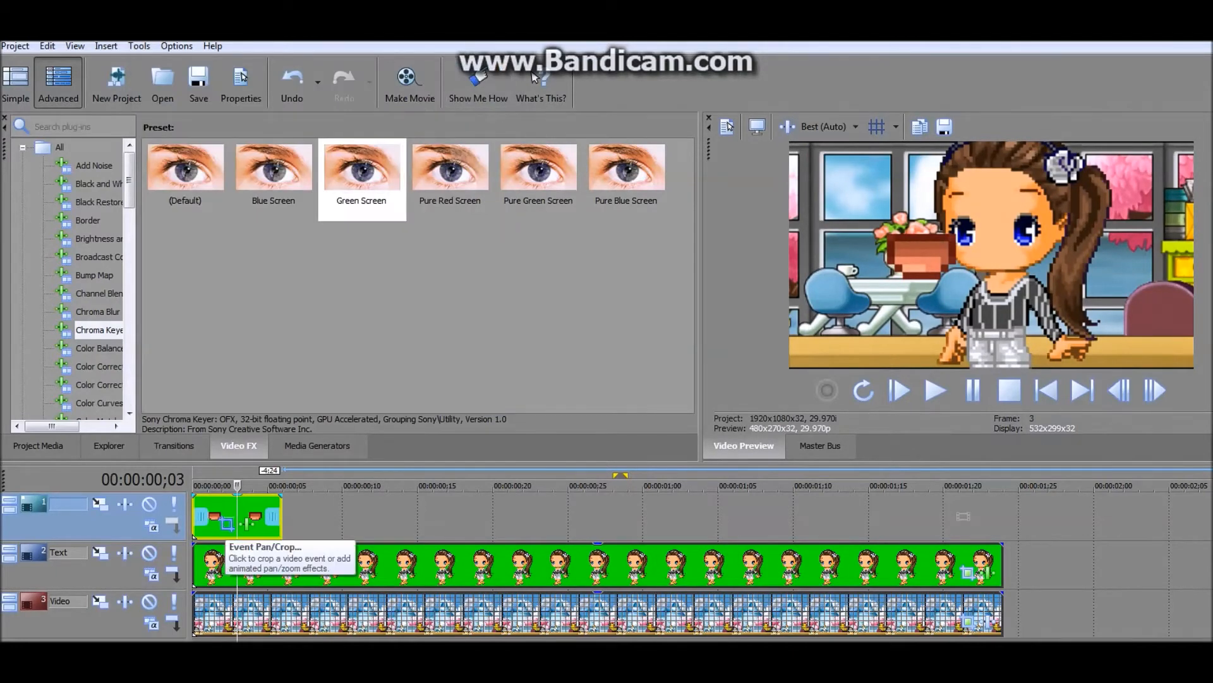
Adjust the mouth clip's framing in Event Pan/Crop and close the settings.
{"action": "left_click", "coordinate": [226, 524]}
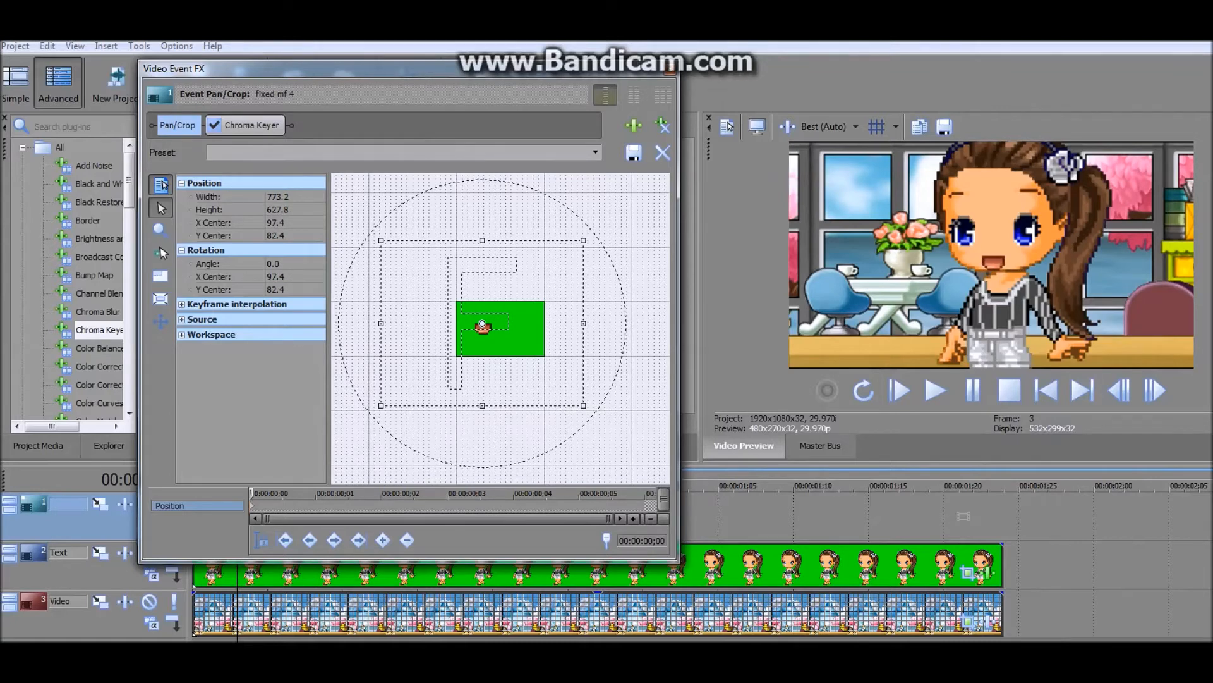
{"action": "left_click", "coordinate": [662, 153]}
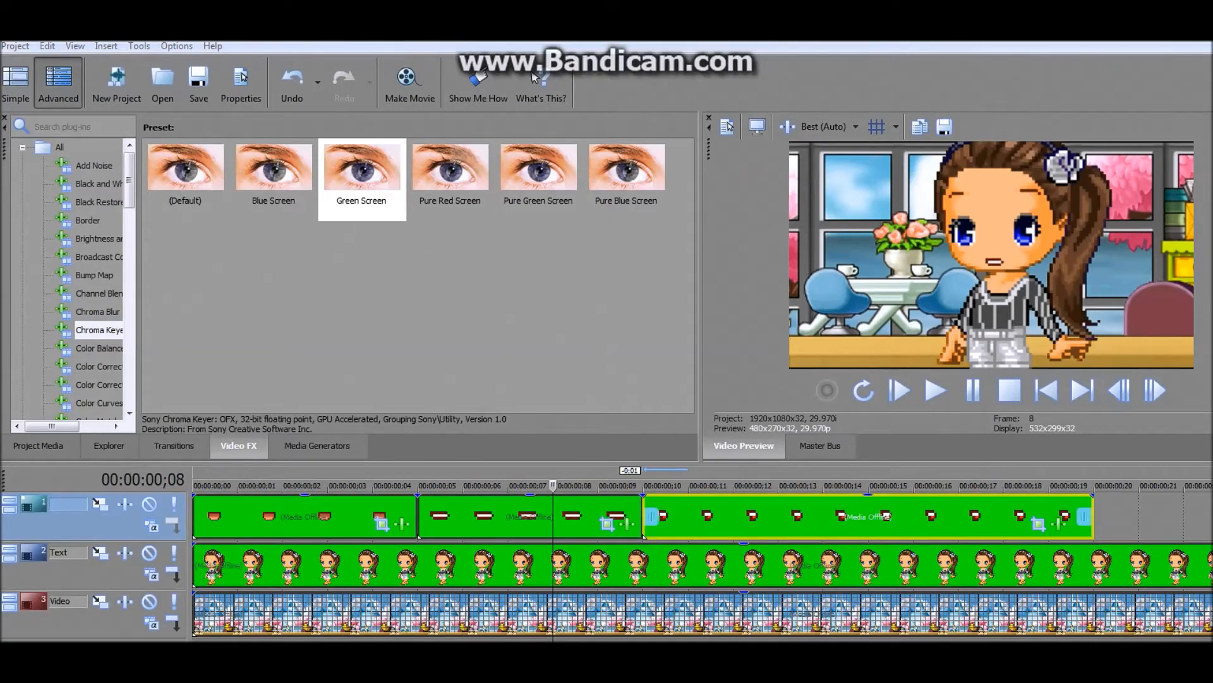
{"action": "mouse_move", "coordinate": [643, 519]}
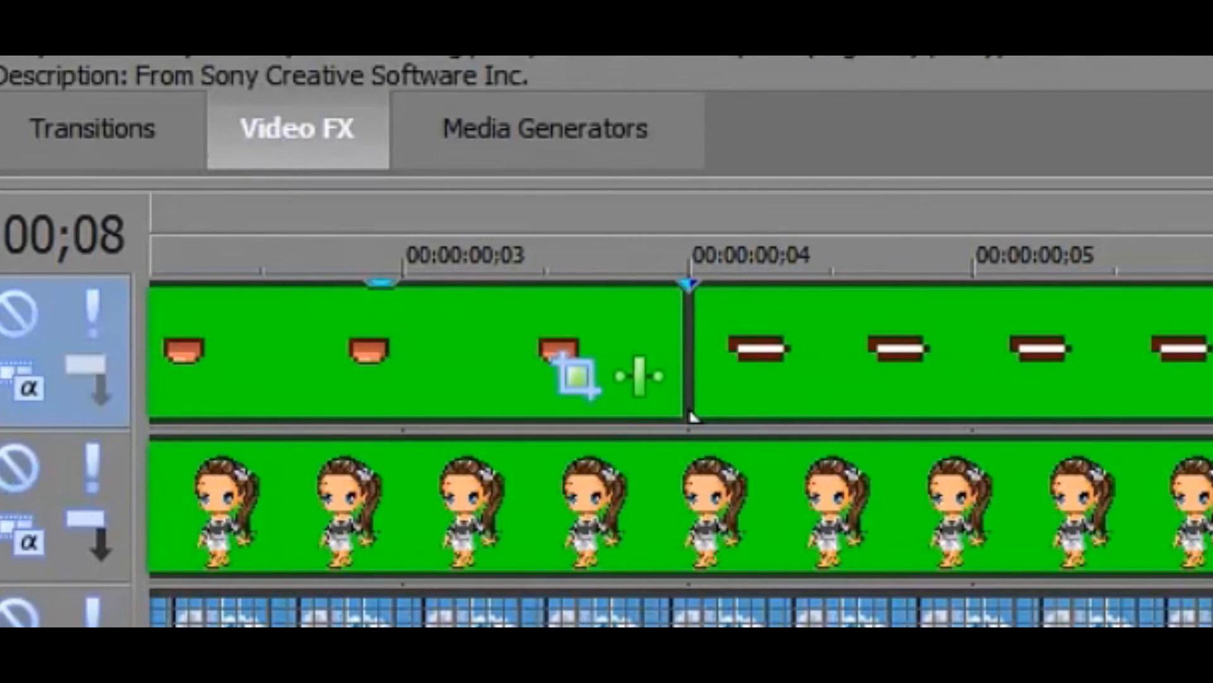
Sequence a closed-mouth clip followed by an open-teeth mouth clip along the top track.
{"action": "left_click", "coordinate": [720, 358]}
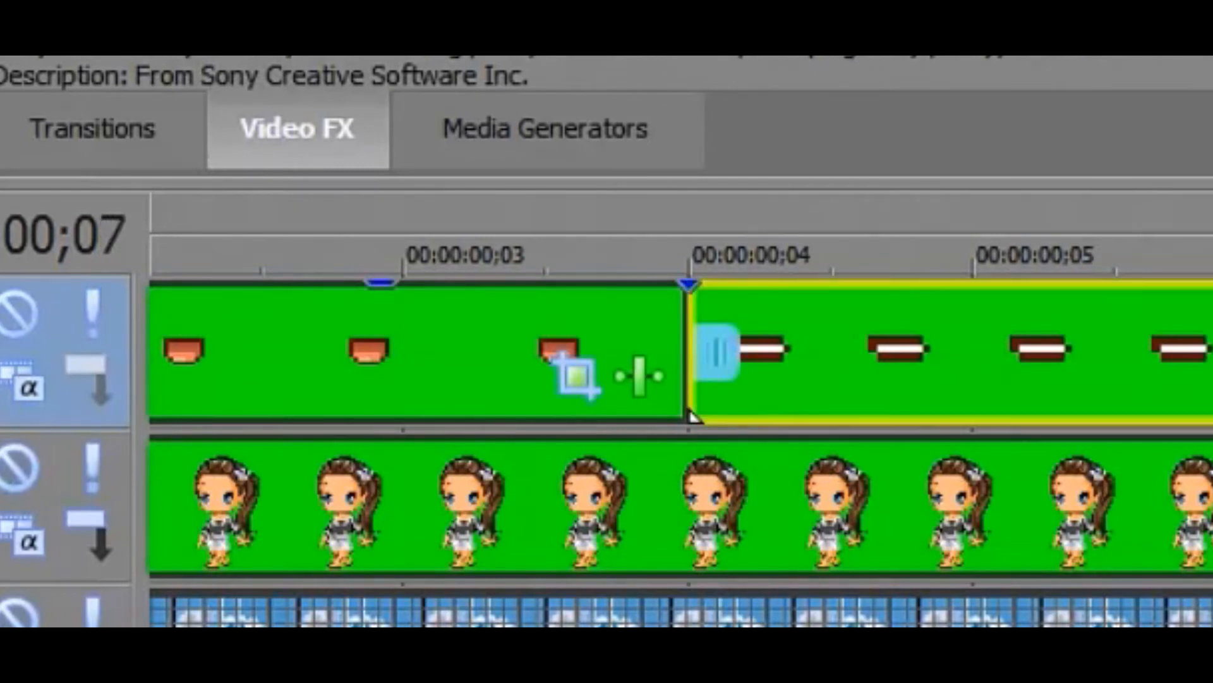